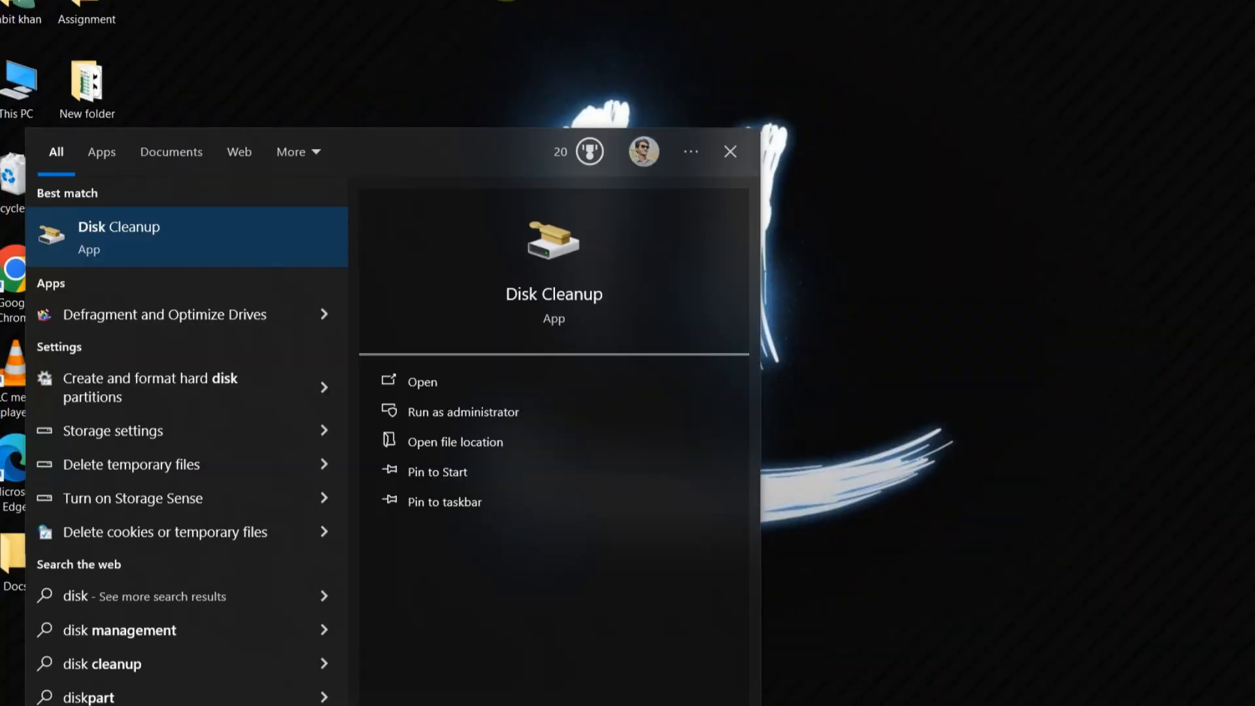
Launch Disk Cleanup and scan drive C:, finding about 435 MB of removable files
click(422, 381)
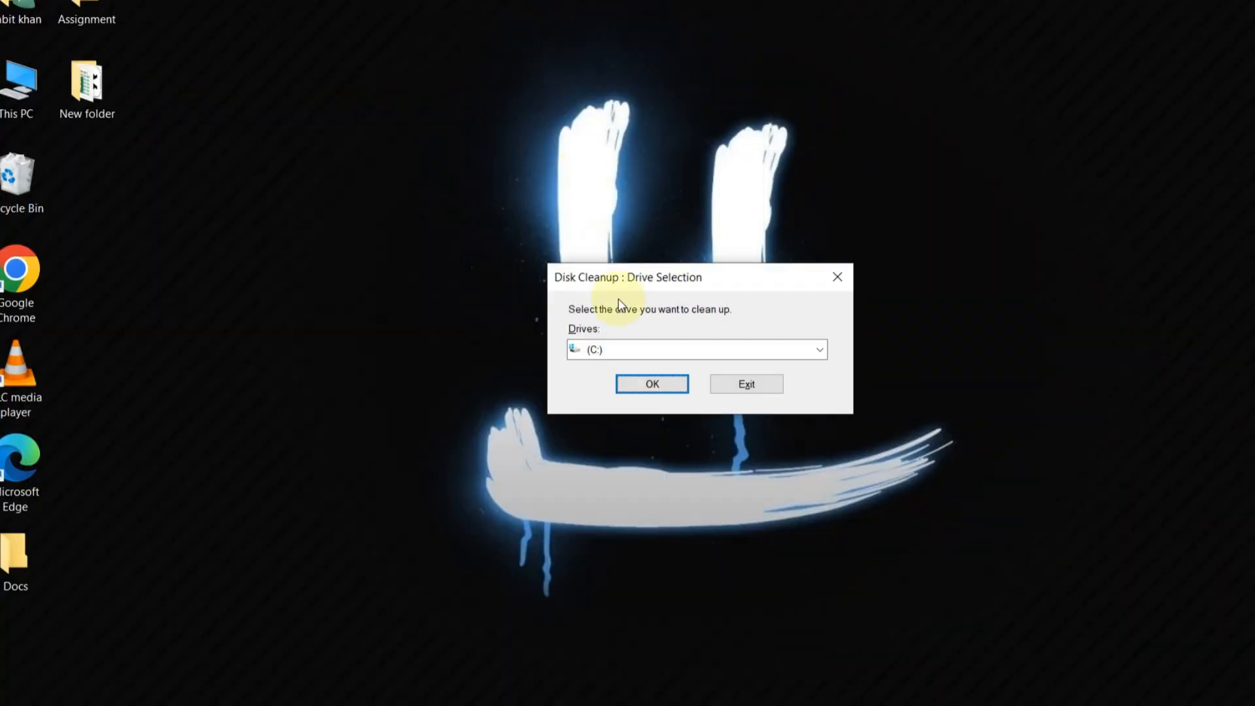
click(820, 350)
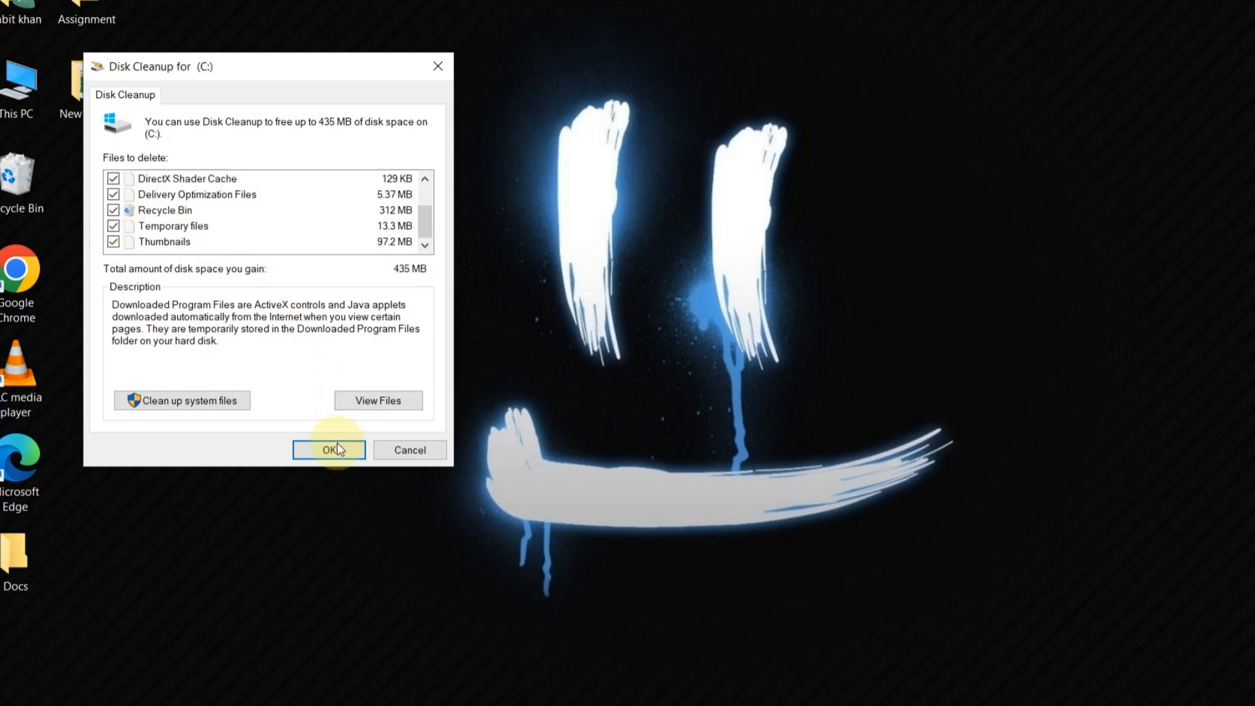
Confirm permanent deletion of the checked Recycle Bin, Temporary files and Thumbnails items
click(329, 449)
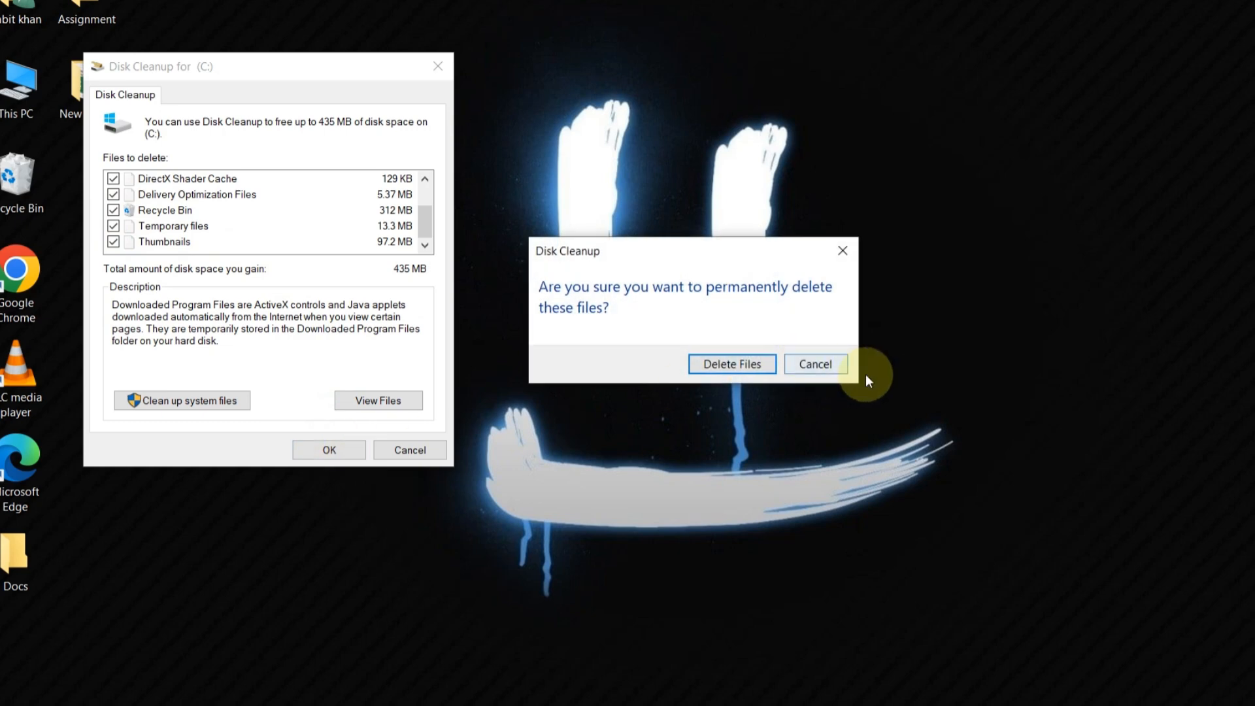
click(732, 364)
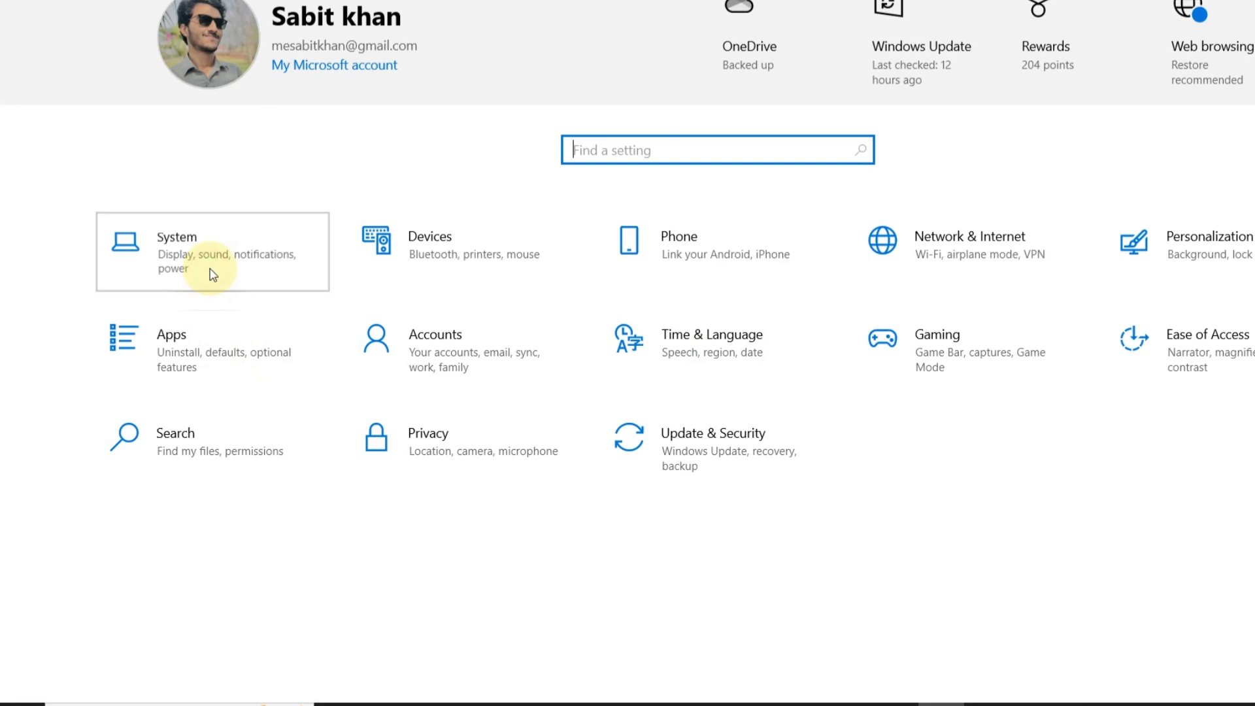
Go to System > Storage in Settings to reach the 56.4 MB of temporary files
click(176, 237)
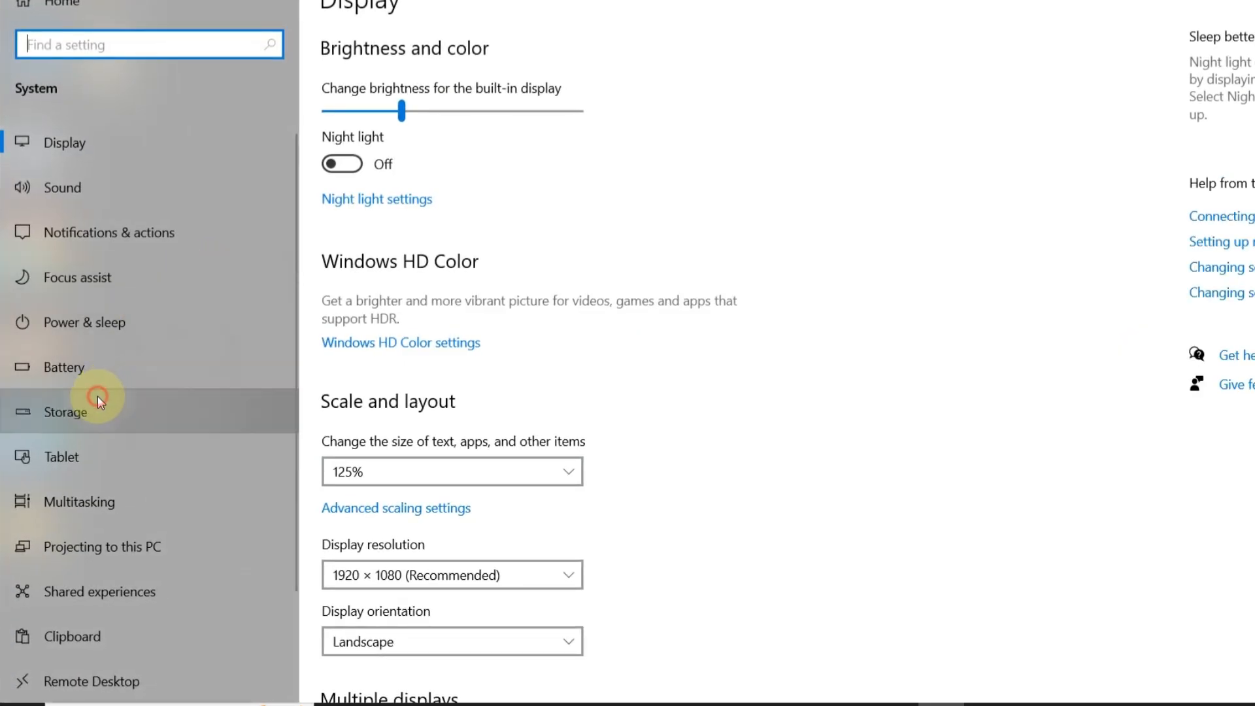
click(98, 401)
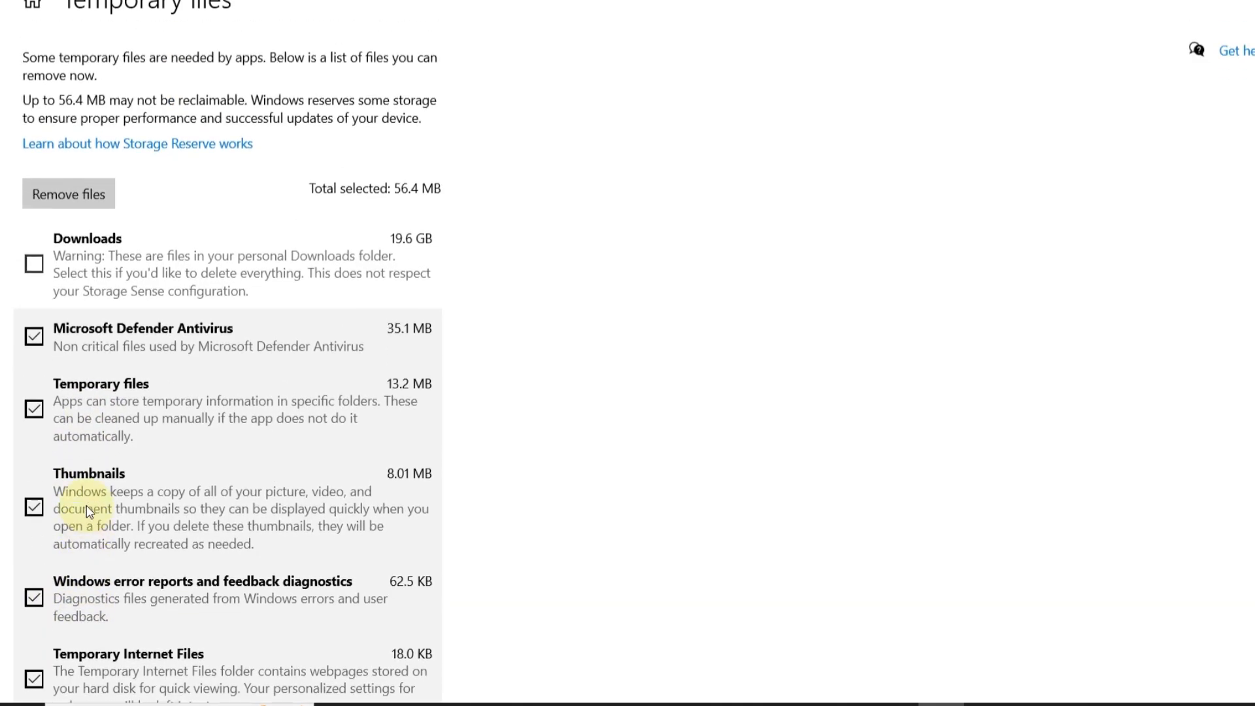
click(68, 194)
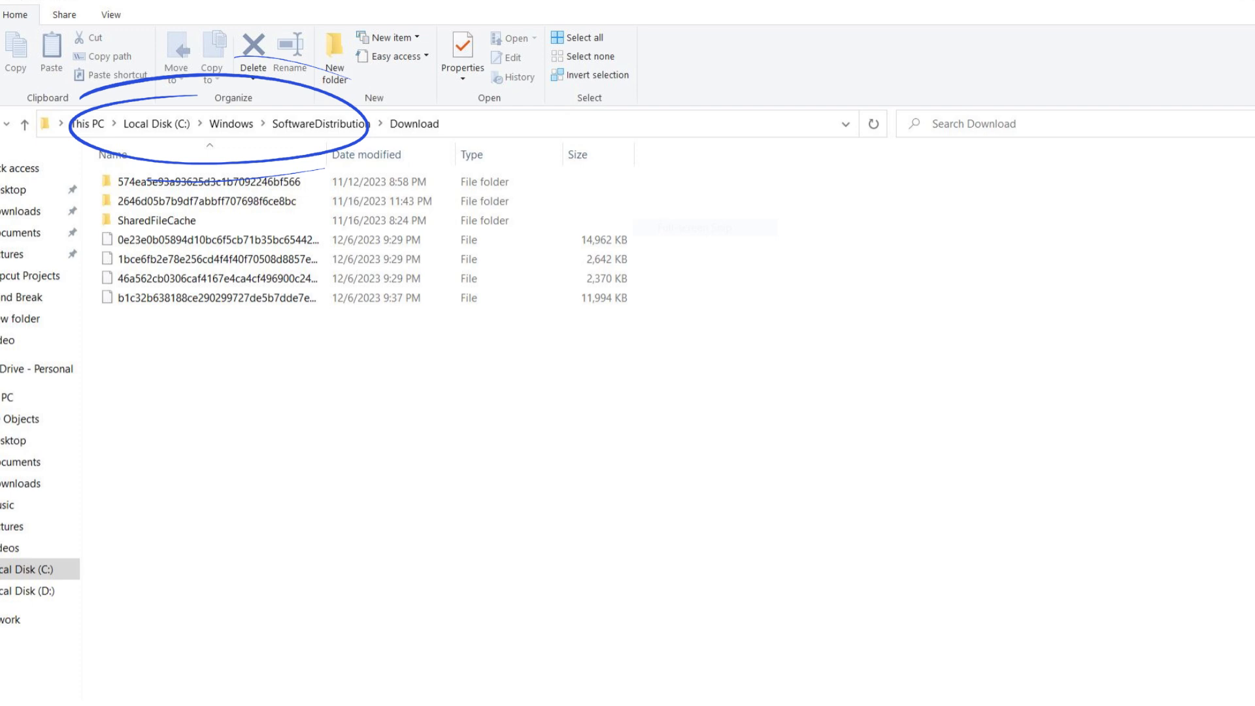
Select and delete all contents of C:\Windows\SoftwareDistribution\Download
key(Delete)
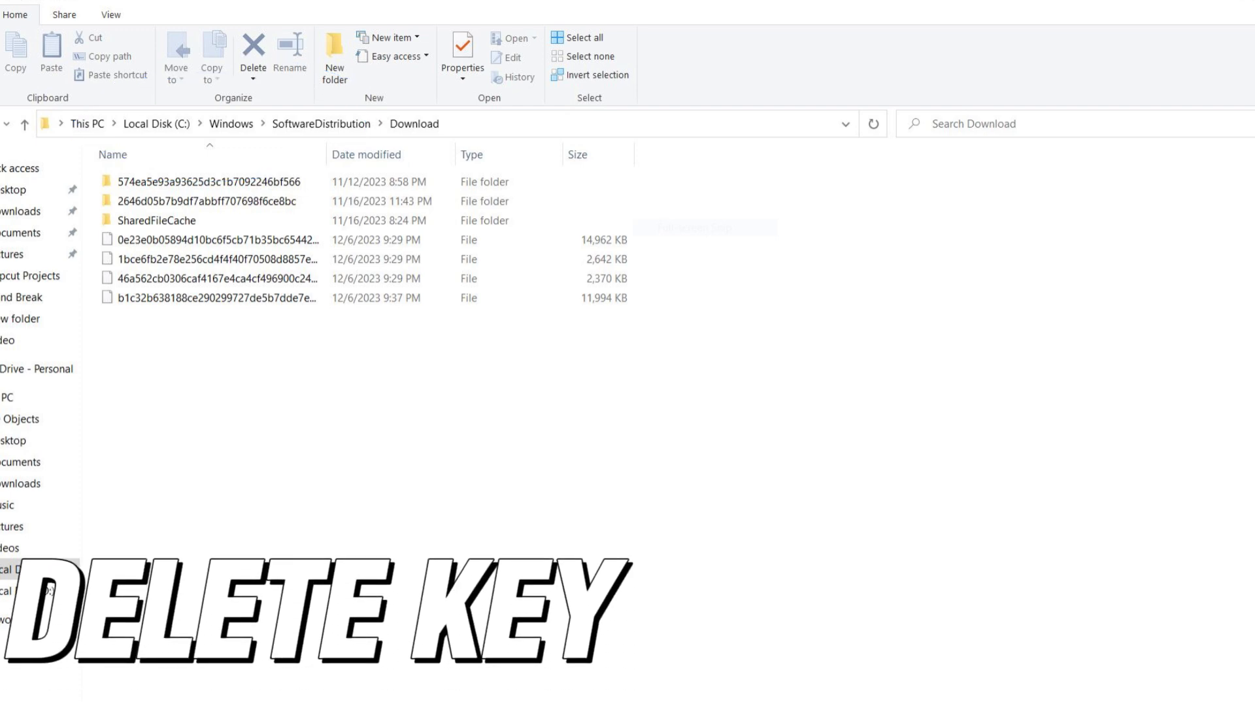
key(Delete)
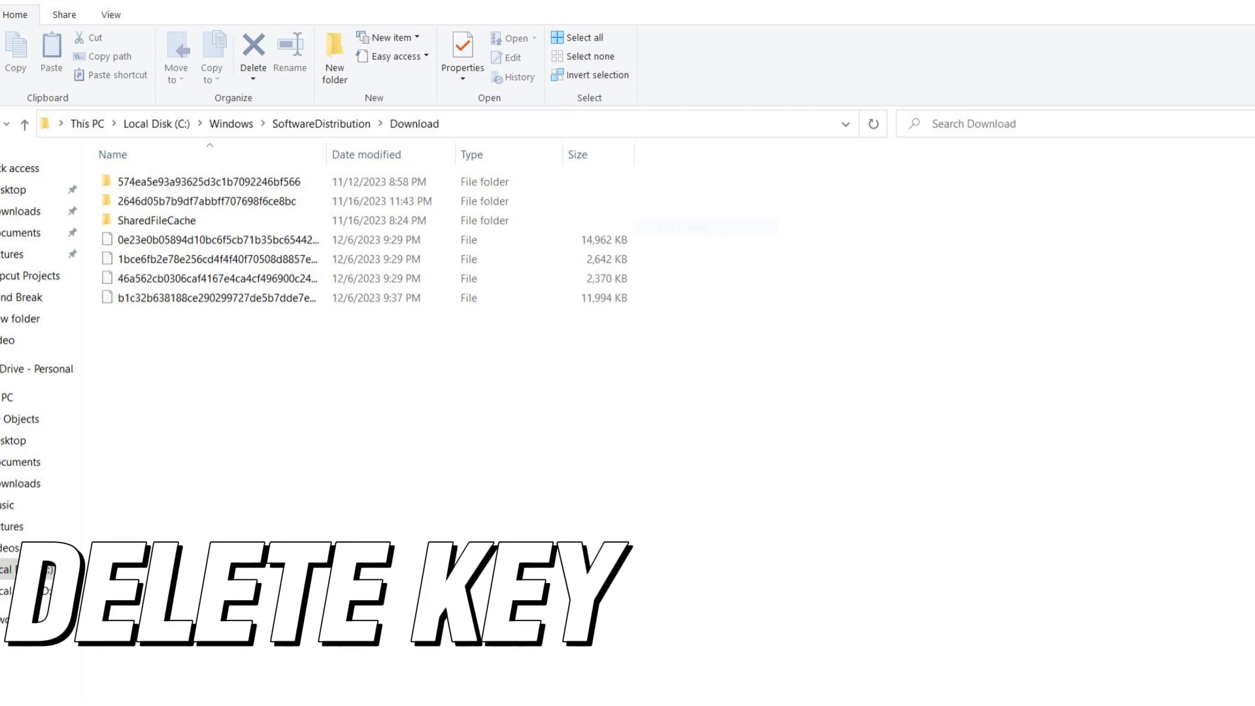